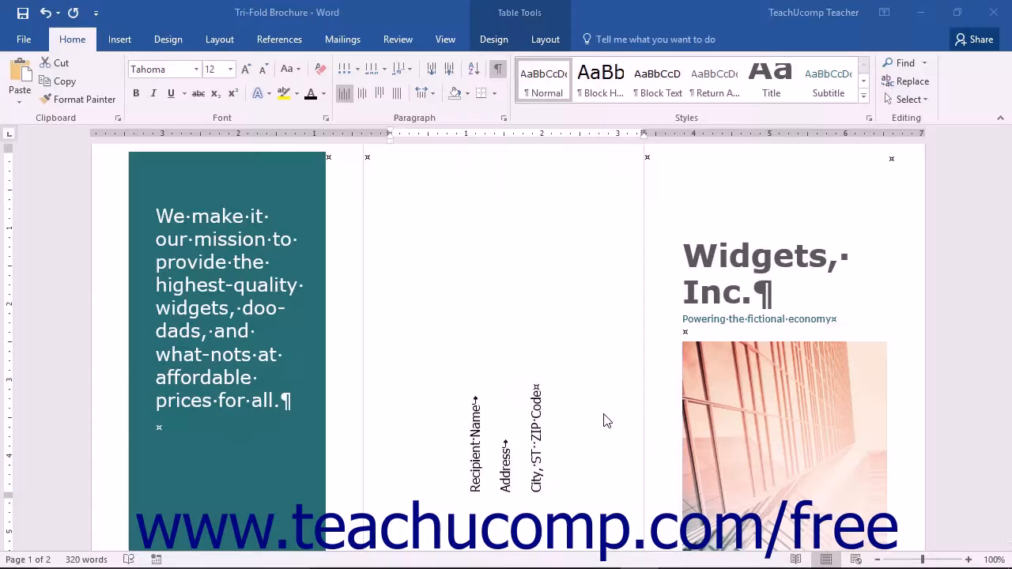
Step: Select the Recipient Name and address cell in the brochure's middle panel
left_click(478, 317)
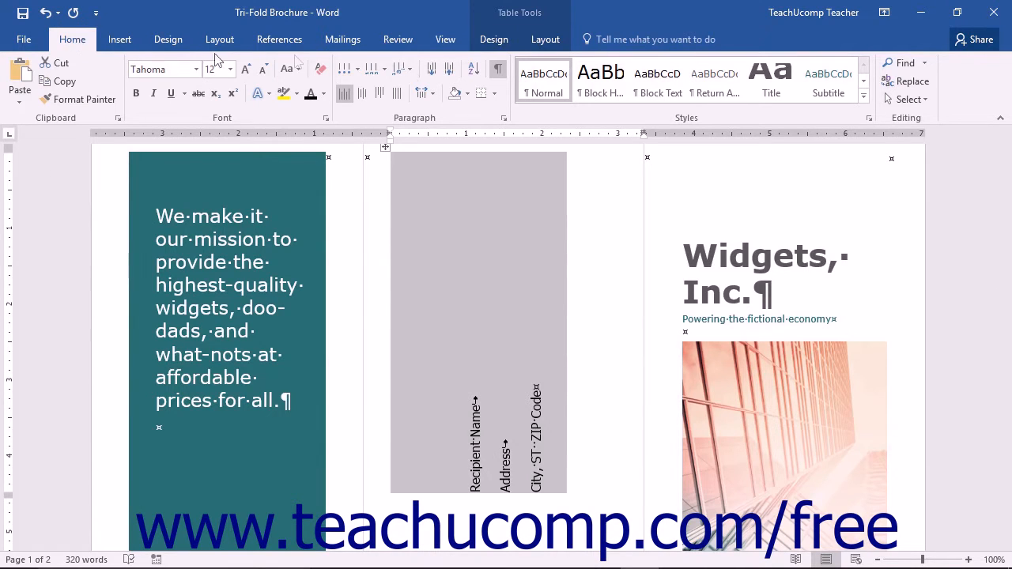
mouse_move(863, 99)
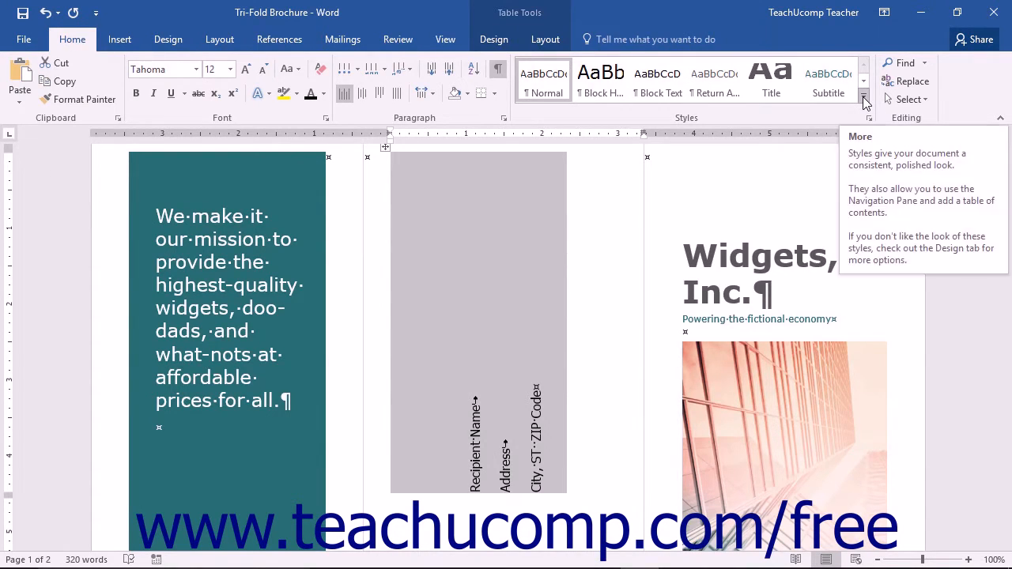
Step: Create a new style named 'Custom Recipient' from the selected address block's formatting
left_click(863, 99)
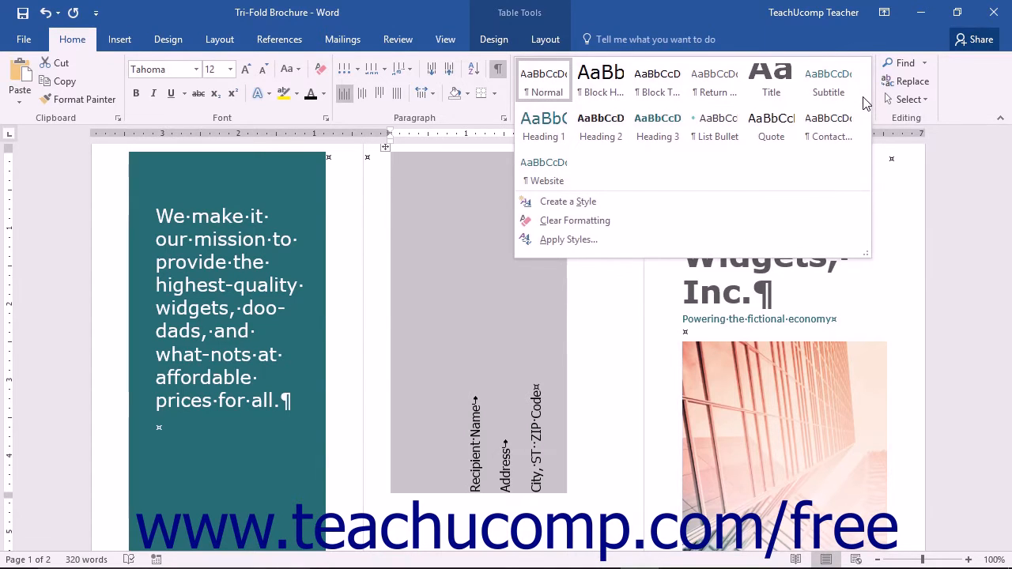
mouse_move(704, 201)
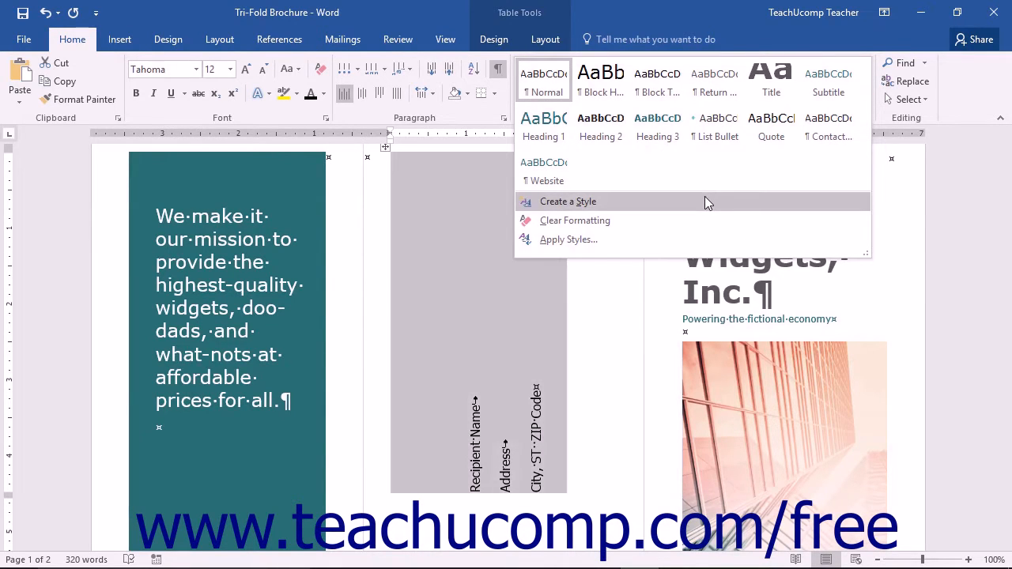
left_click(567, 200)
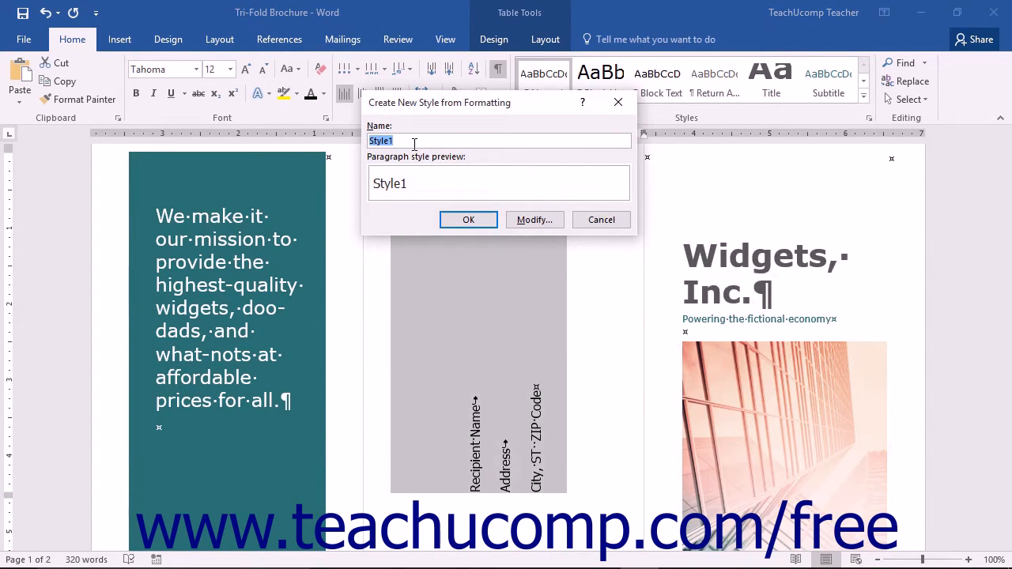
type("Custom Recipient")
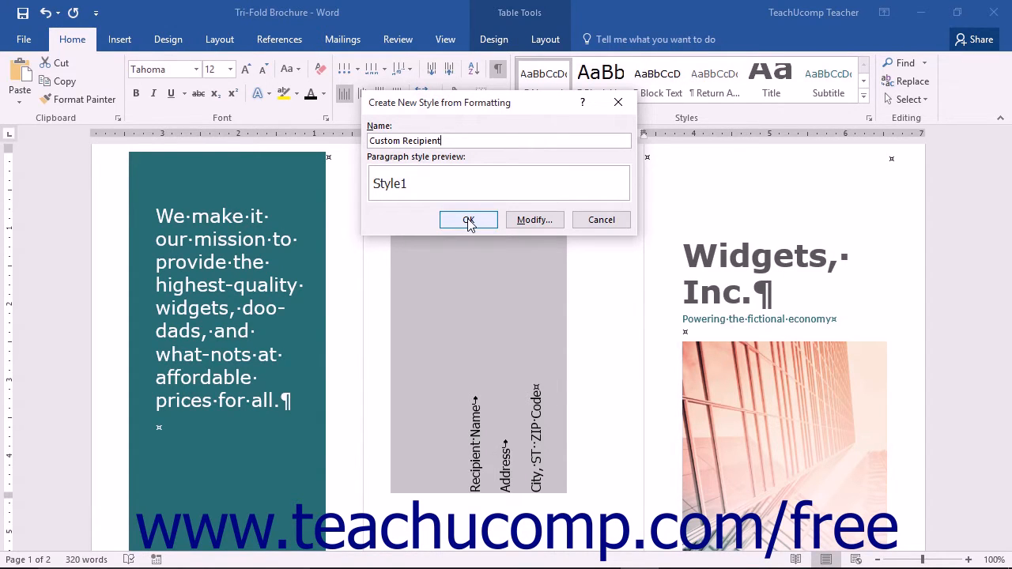
left_click(468, 220)
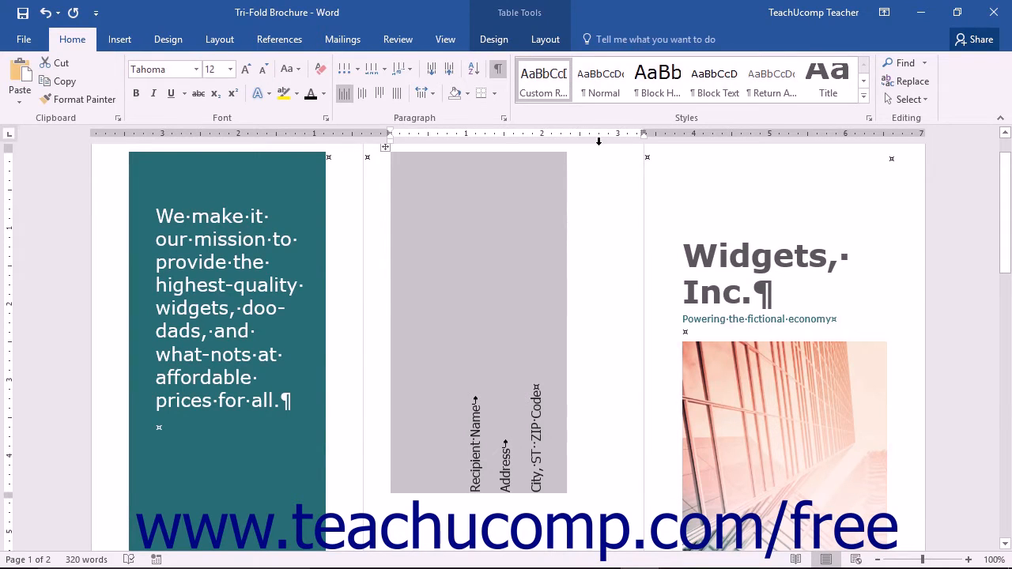
Step: Start another new style from the gallery and expand its full formatting settings
left_click(863, 101)
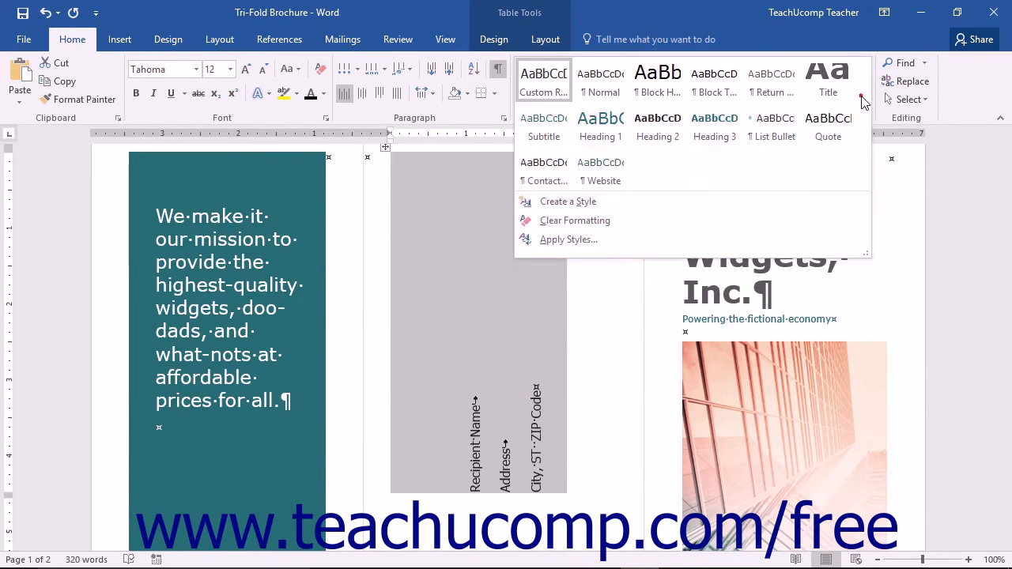
left_click(568, 201)
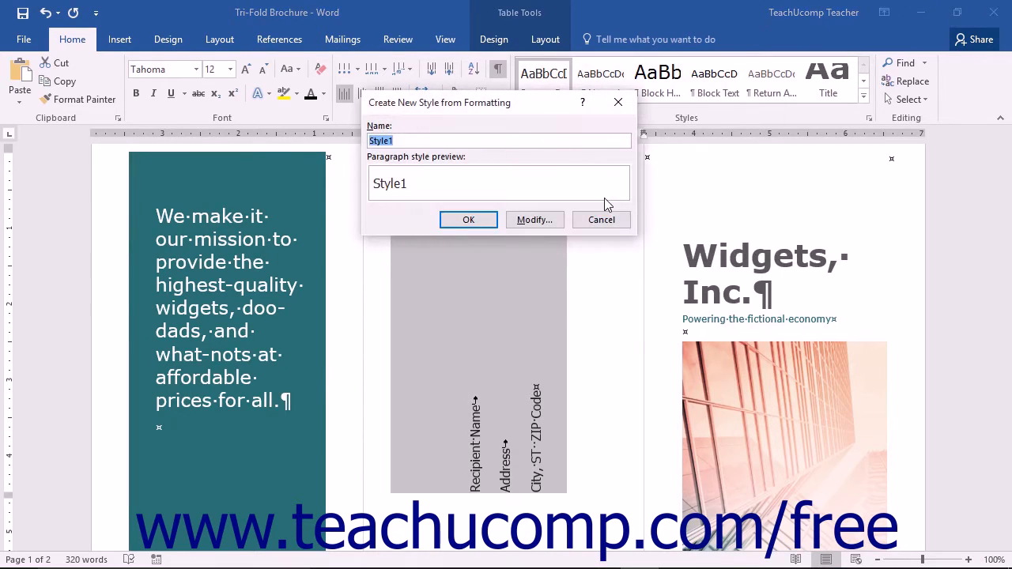
left_click(534, 219)
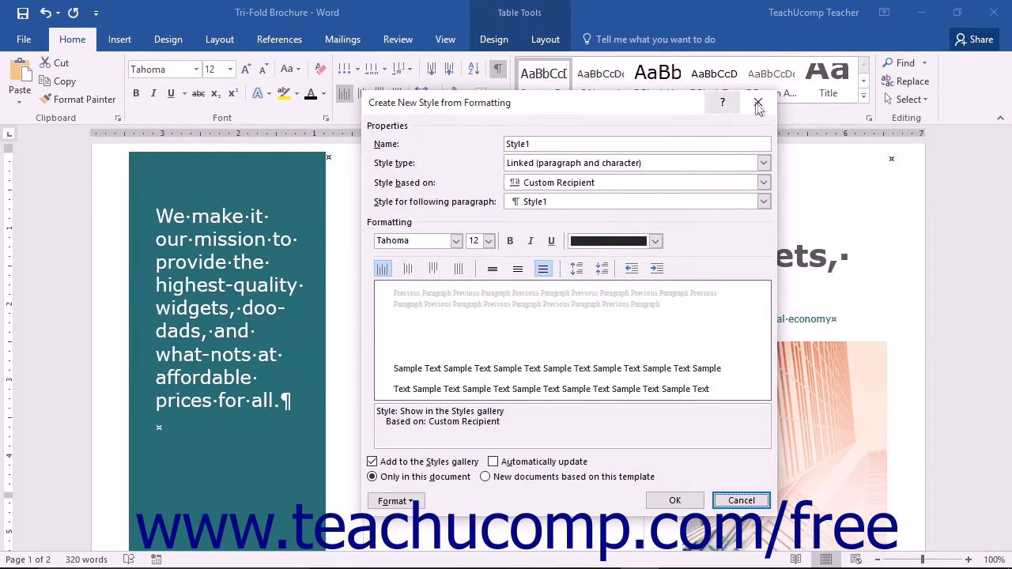
Step: Discard that draft, show the Styles pane and begin a new style from it
left_click(740, 500)
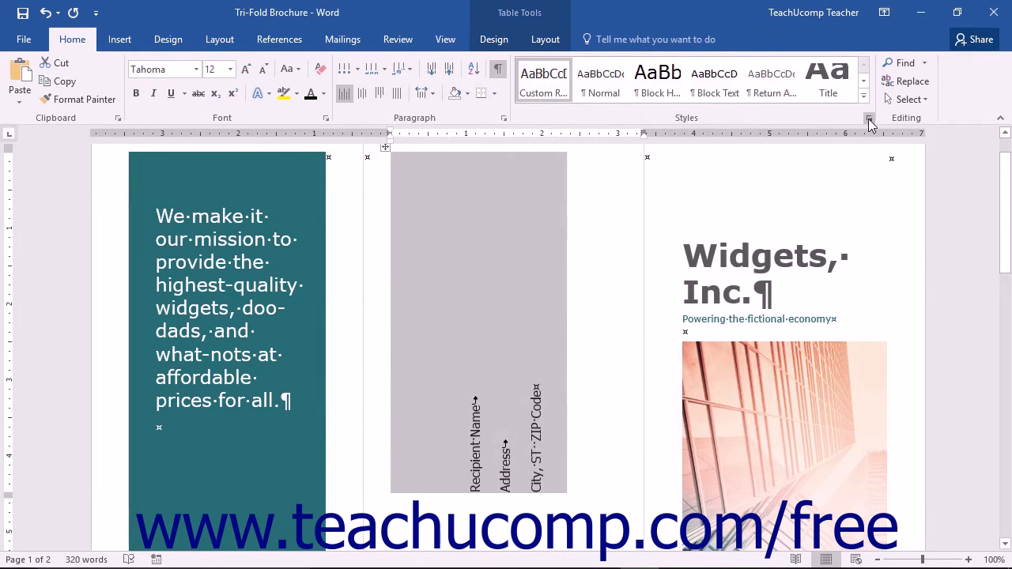
mouse_move(869, 118)
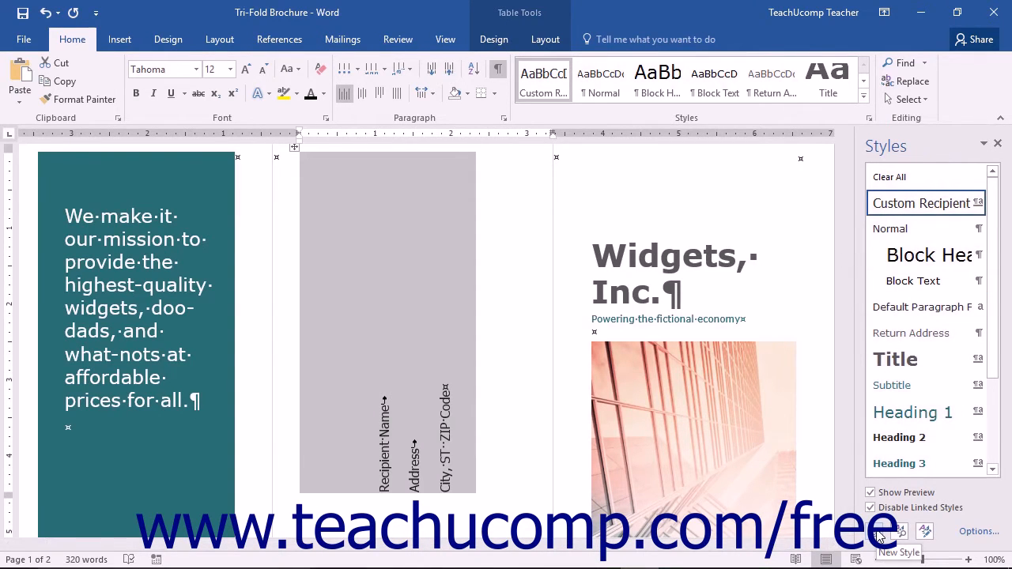
left_click(878, 531)
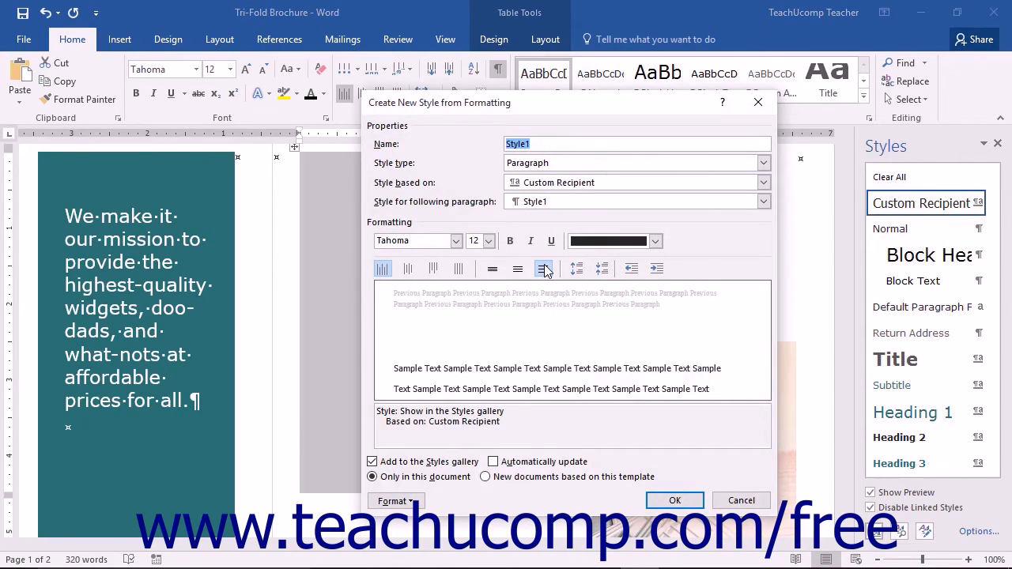
Step: Name the draft My Style and keep its style type as Paragraph
type("My")
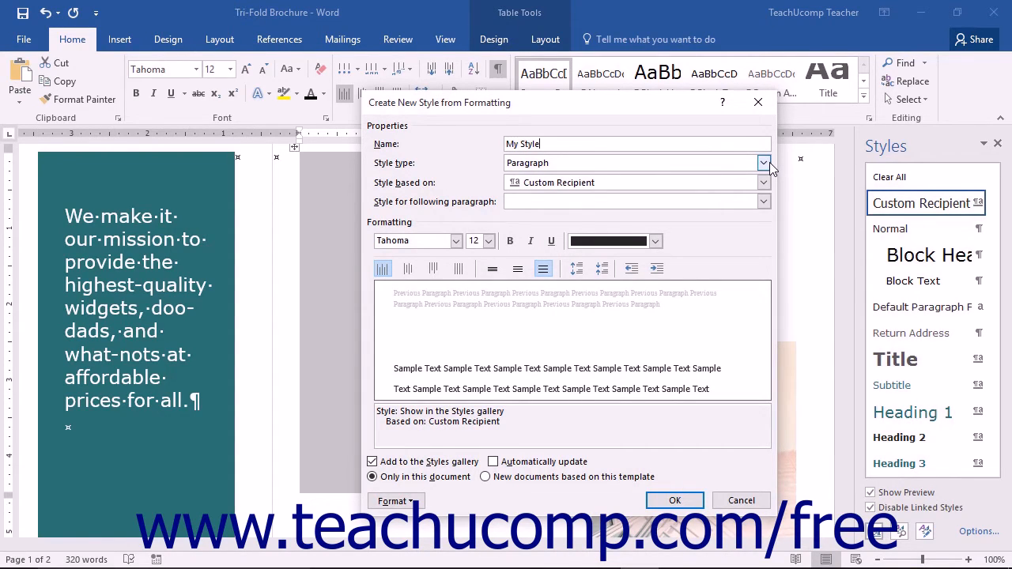
left_click(762, 163)
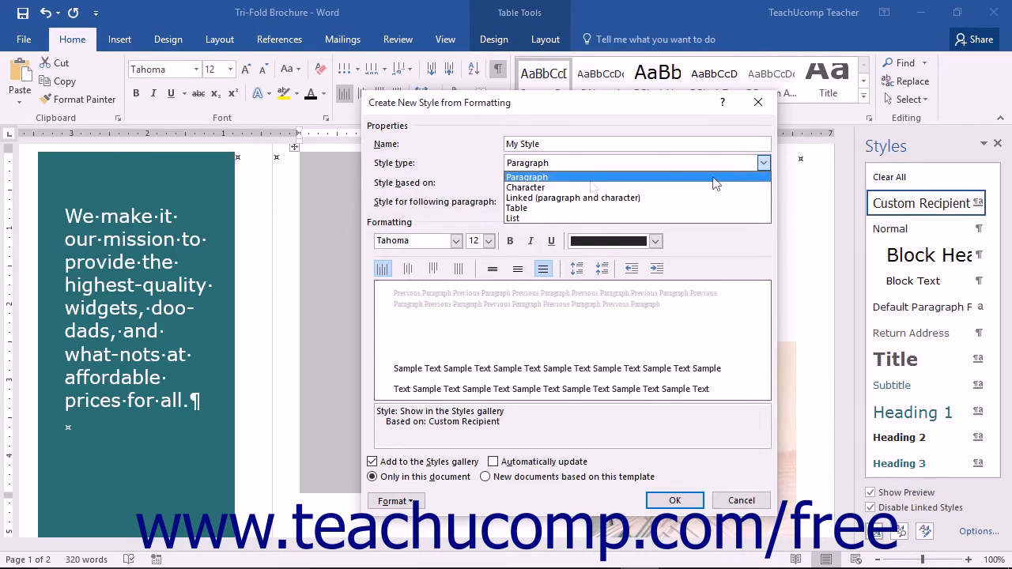
left_click(527, 177)
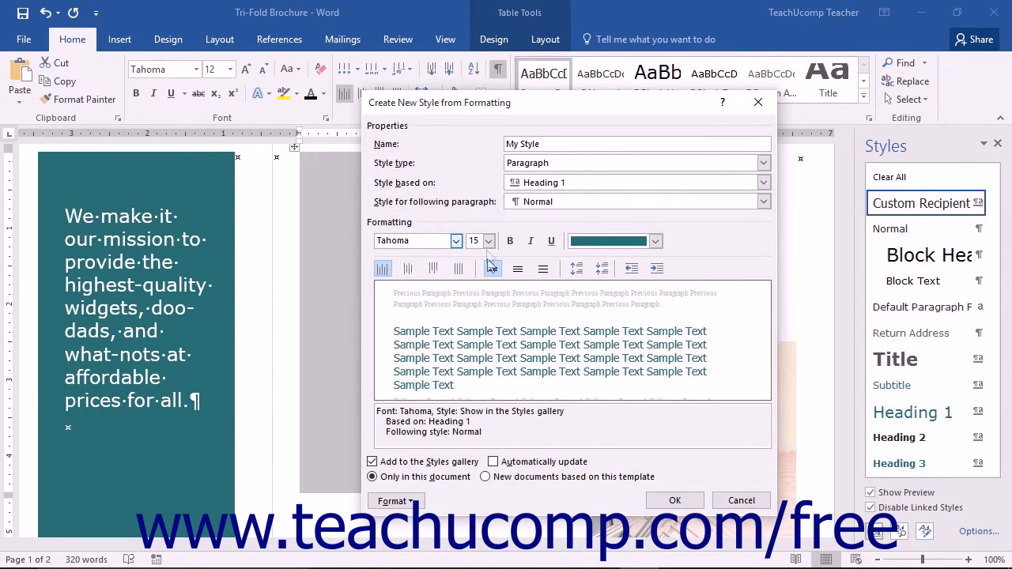
Step: Set My Style to 16 pt and keep it available only in this document
left_click(488, 241)
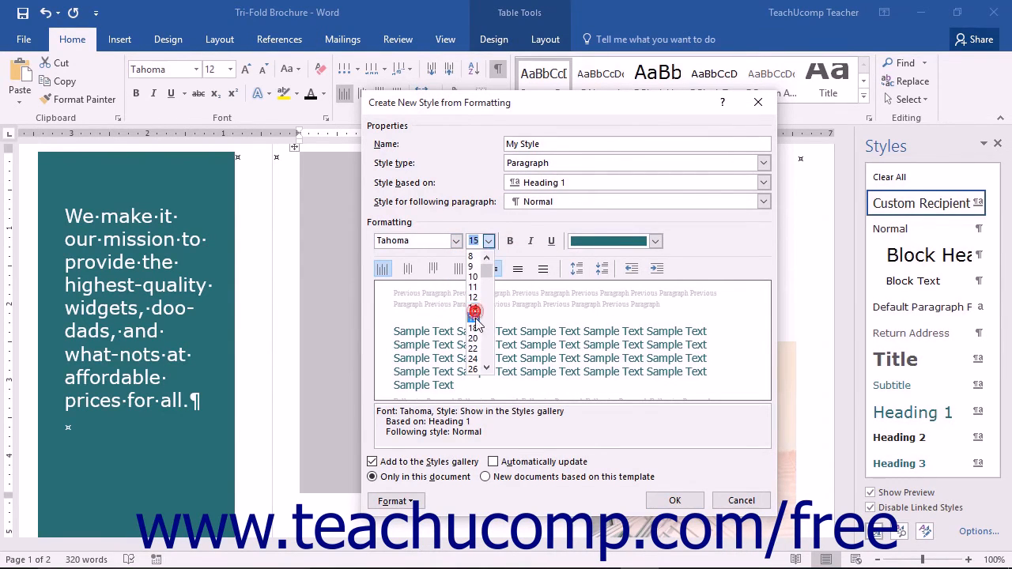
left_click(654, 241)
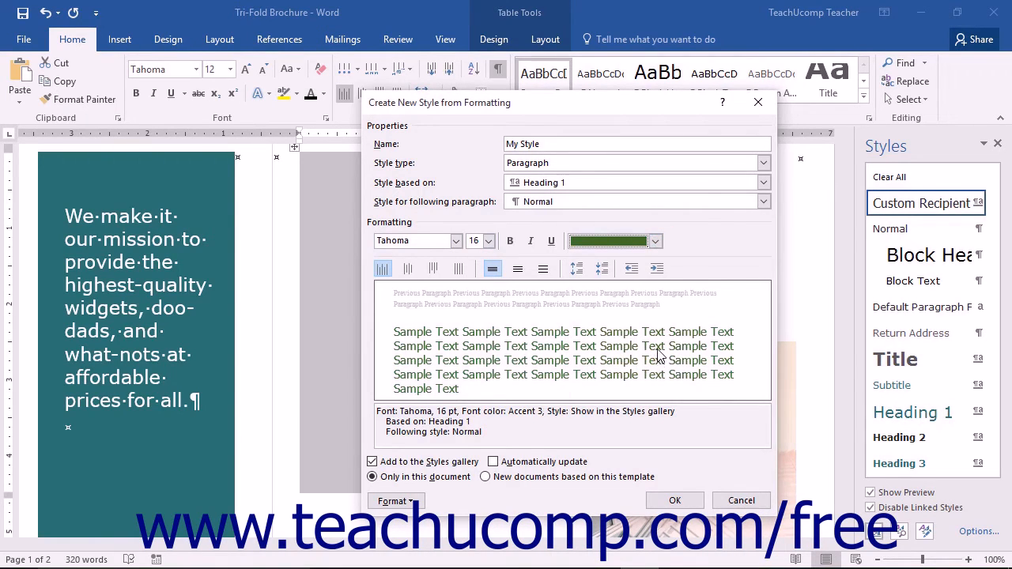
mouse_move(521, 349)
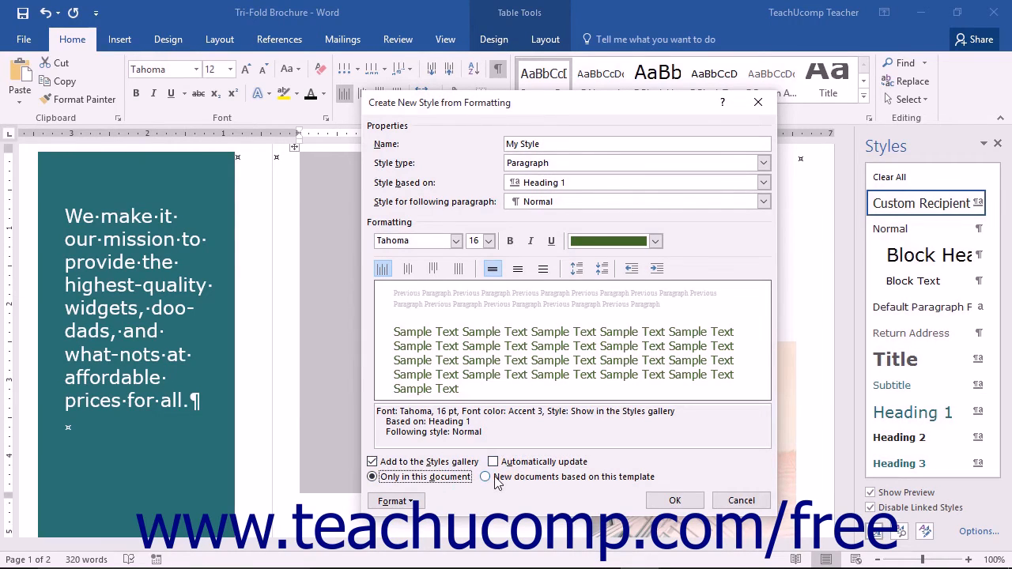
left_click(484, 476)
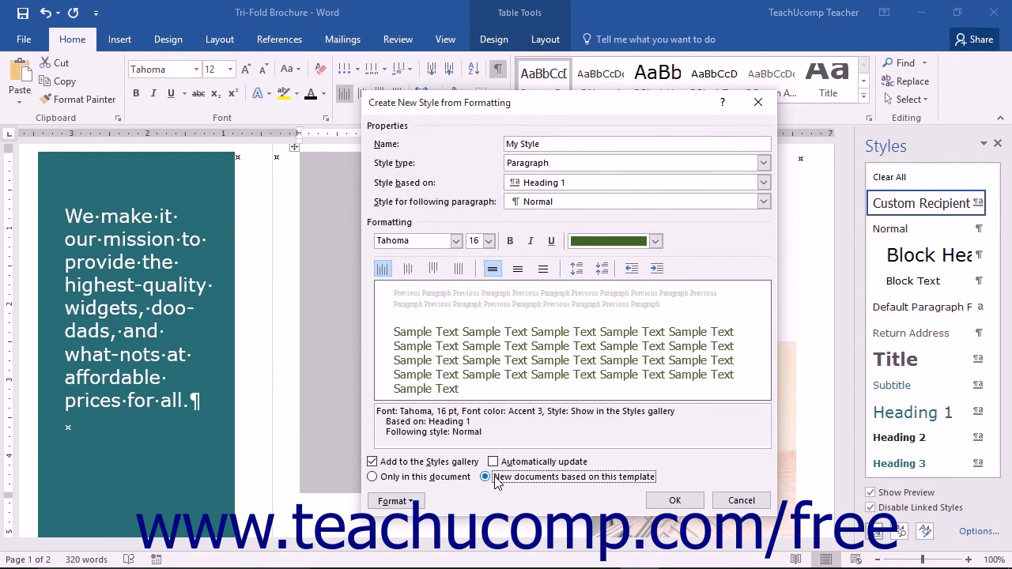
left_click(371, 476)
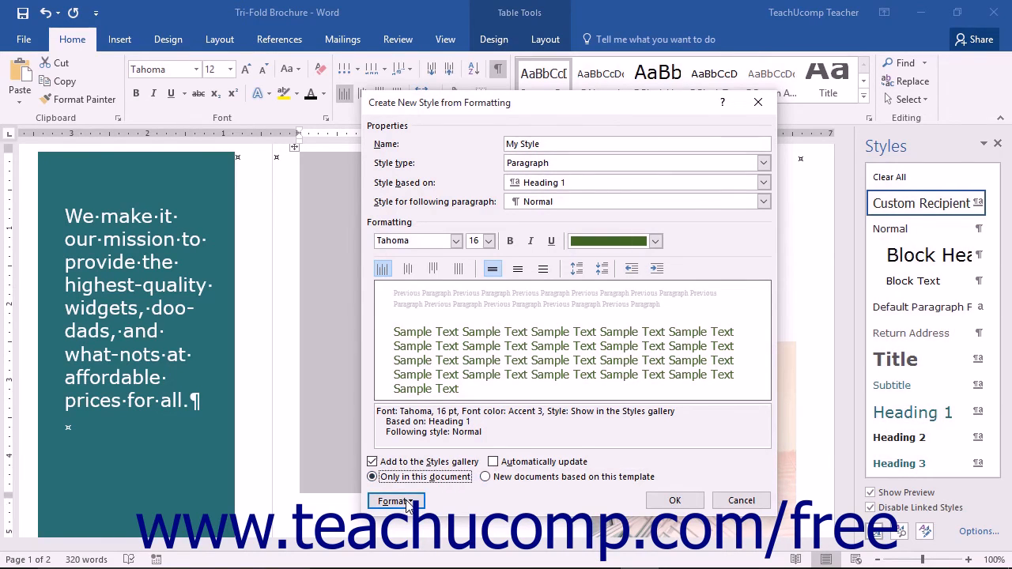
Step: Turn on All caps for My Style through the Format > Font settings
left_click(395, 501)
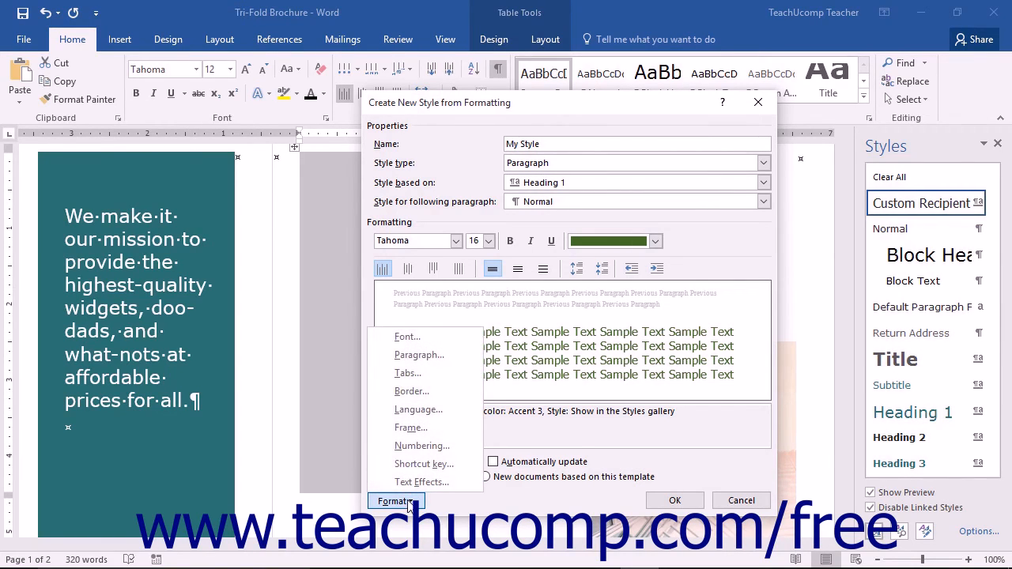
mouse_move(408, 336)
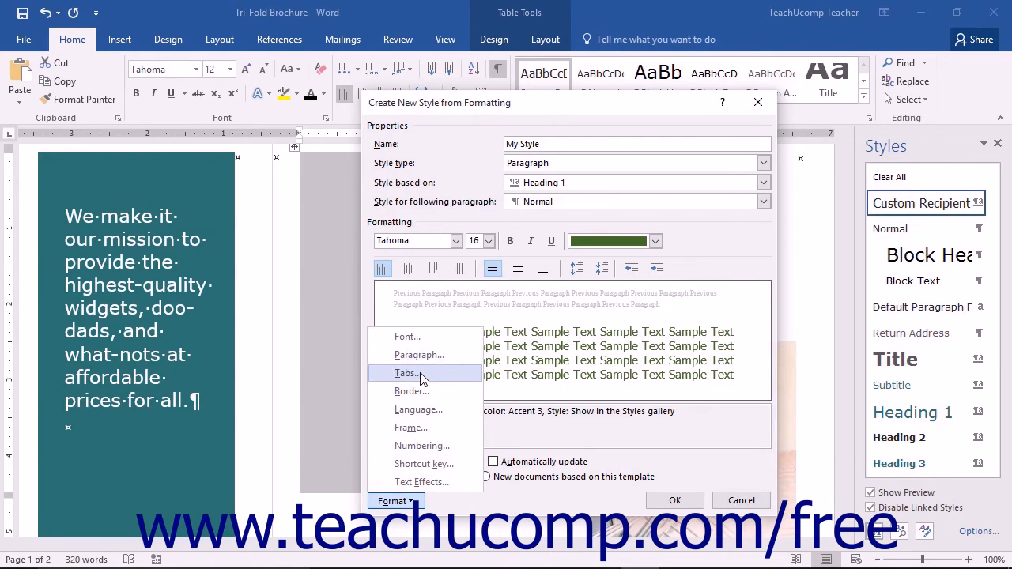
mouse_move(418, 409)
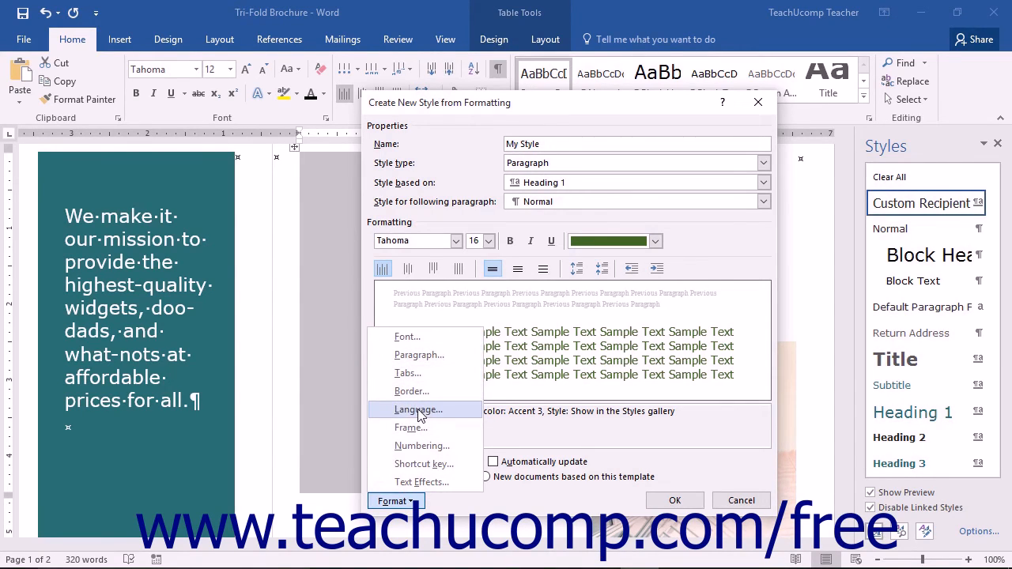
mouse_move(422, 445)
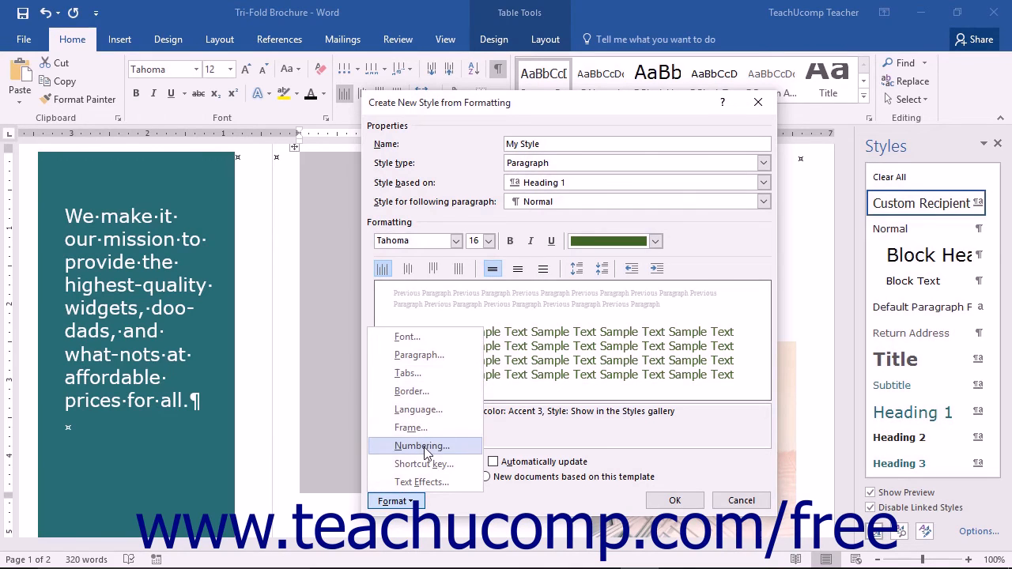
mouse_move(422, 482)
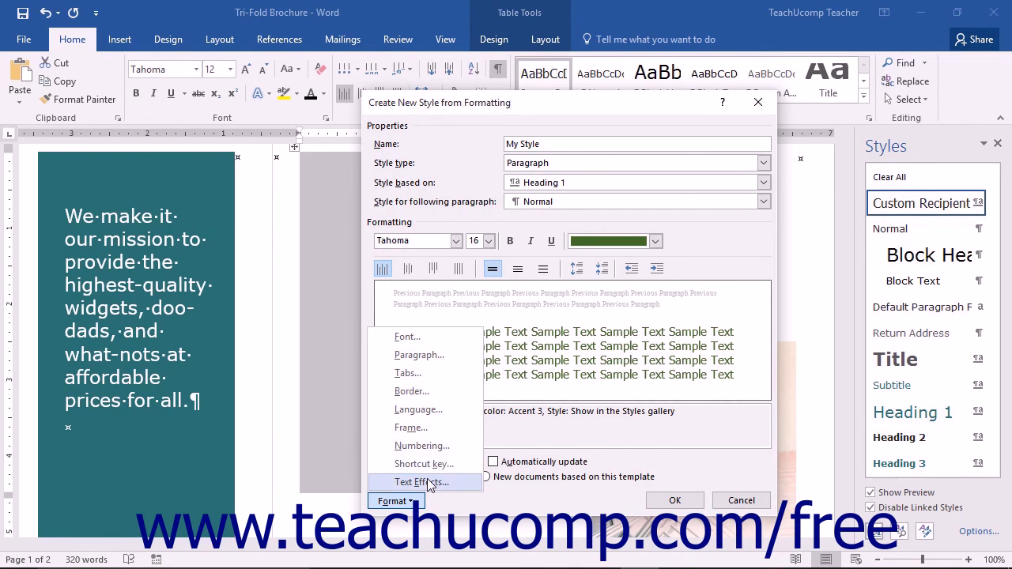
left_click(408, 336)
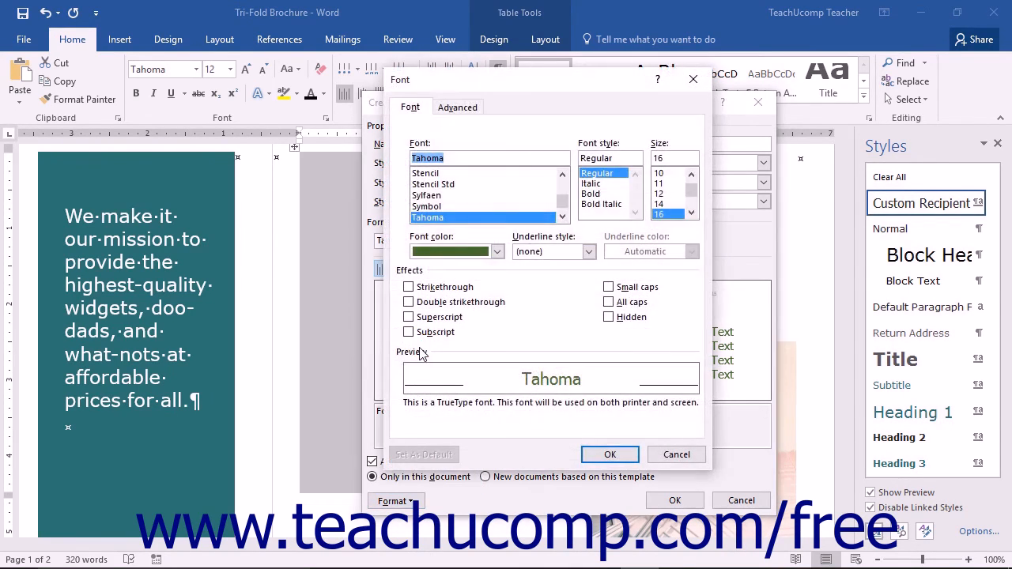
left_click(608, 302)
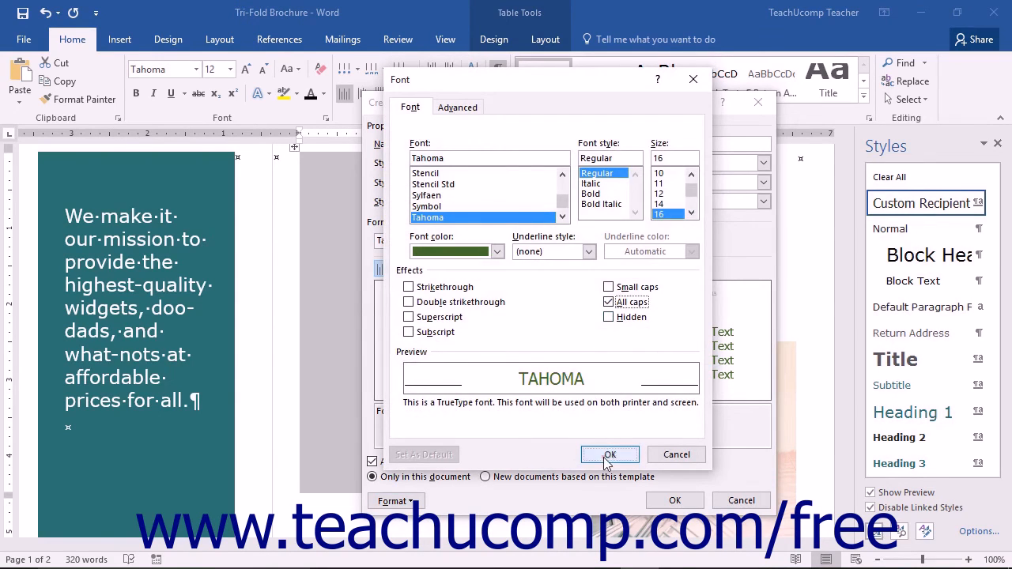
left_click(609, 454)
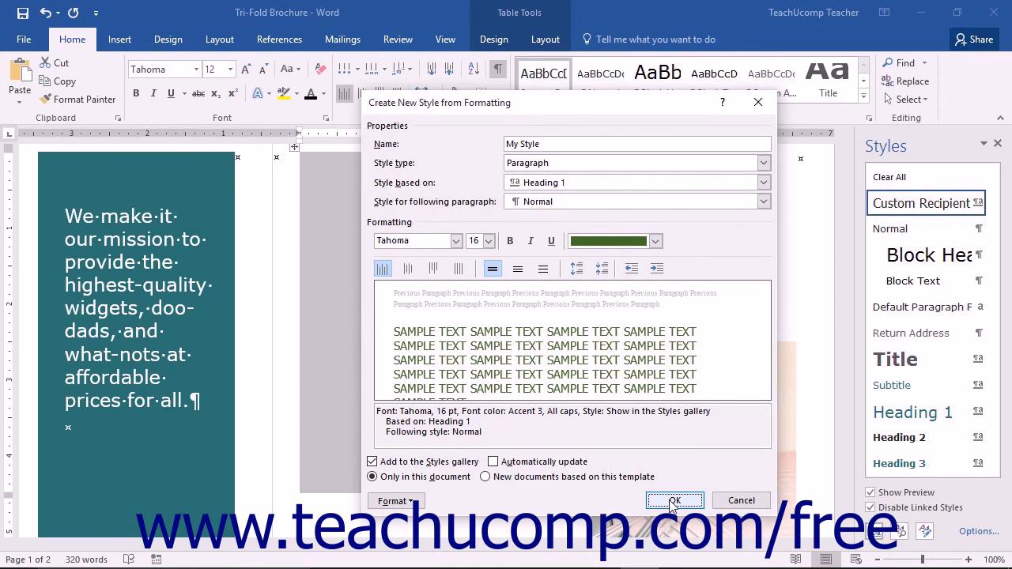
Step: Save MY STYLE and apply it to the Worldwide Widgets heading
left_click(674, 499)
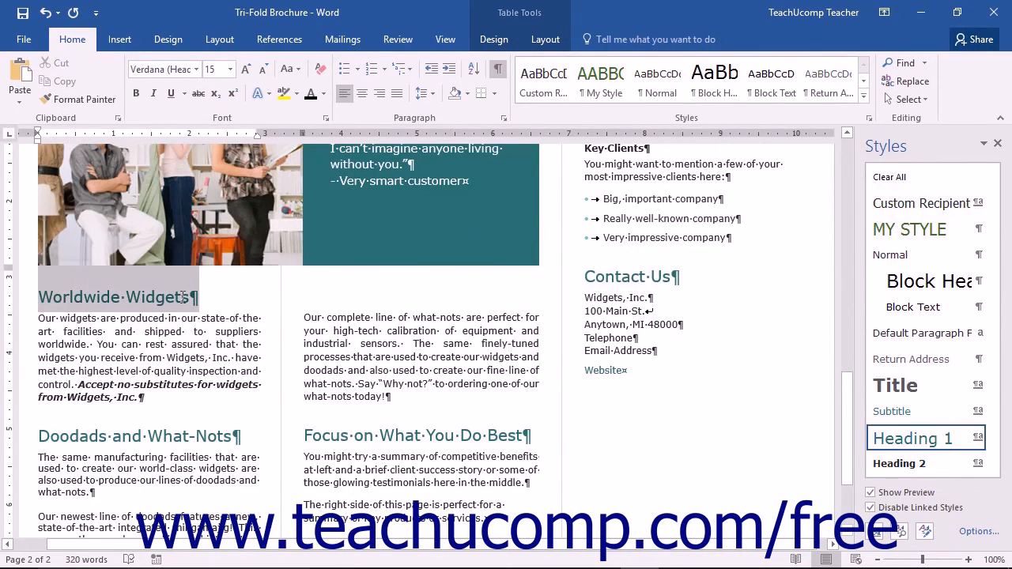
left_click(909, 229)
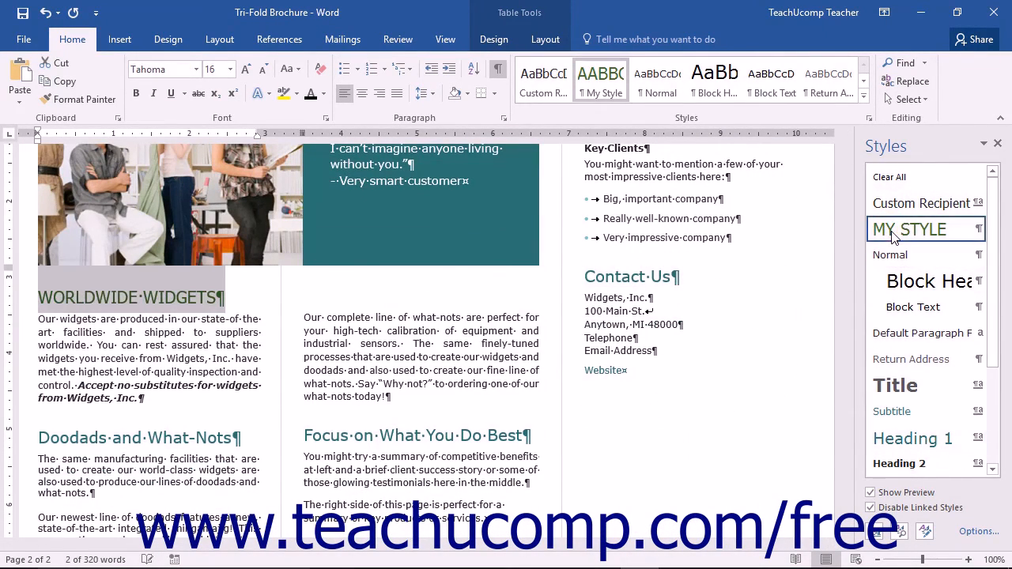